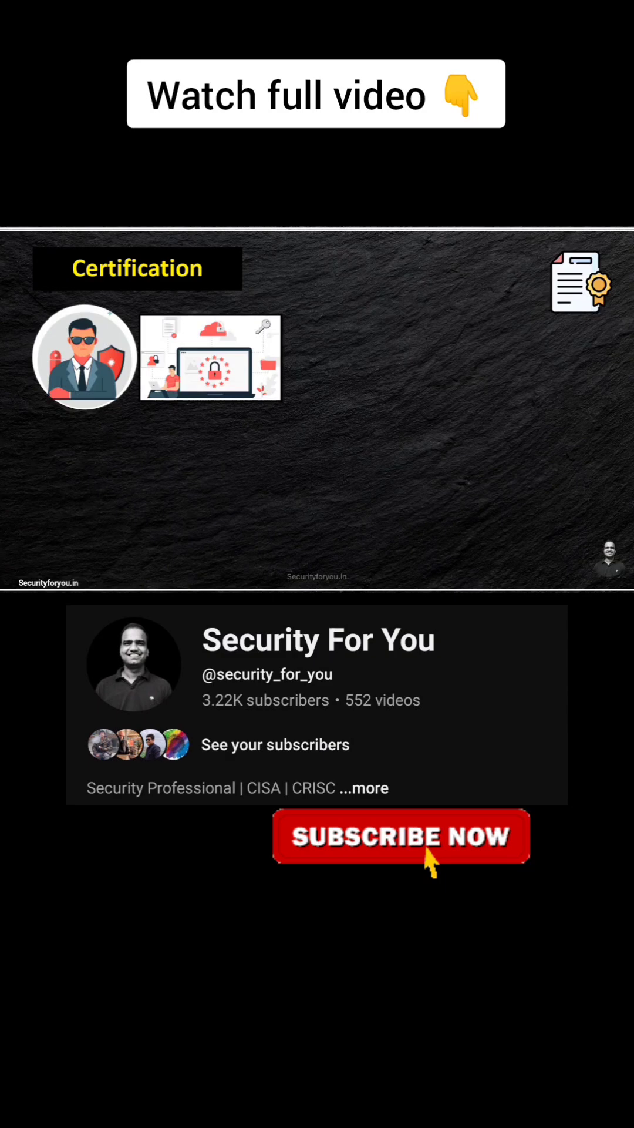
mouse_move(507, 860)
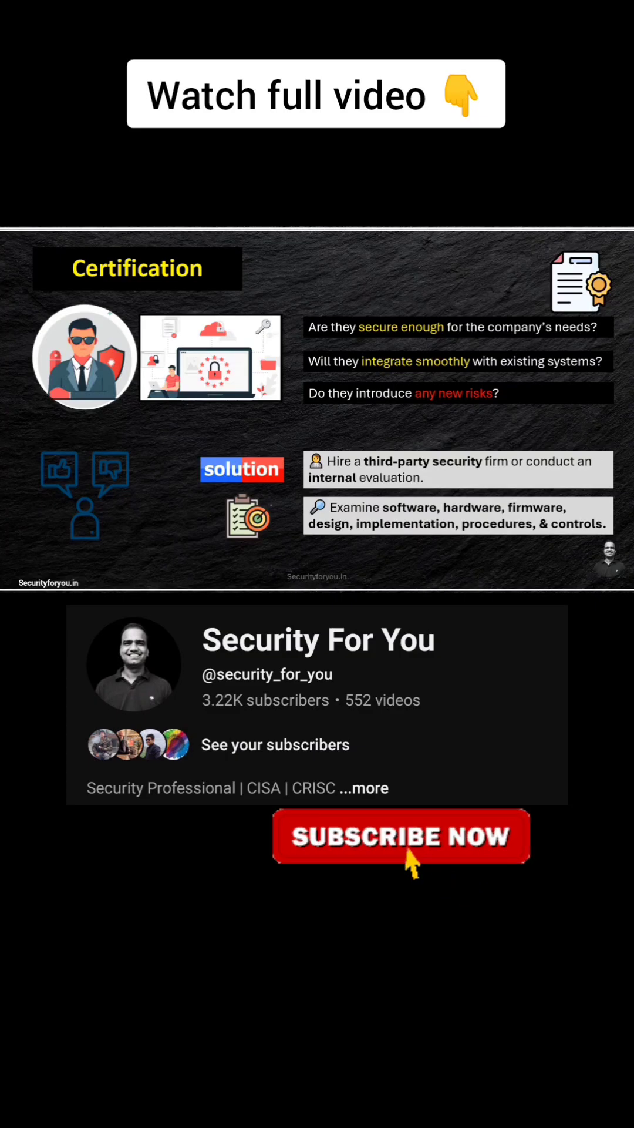
mouse_move(471, 881)
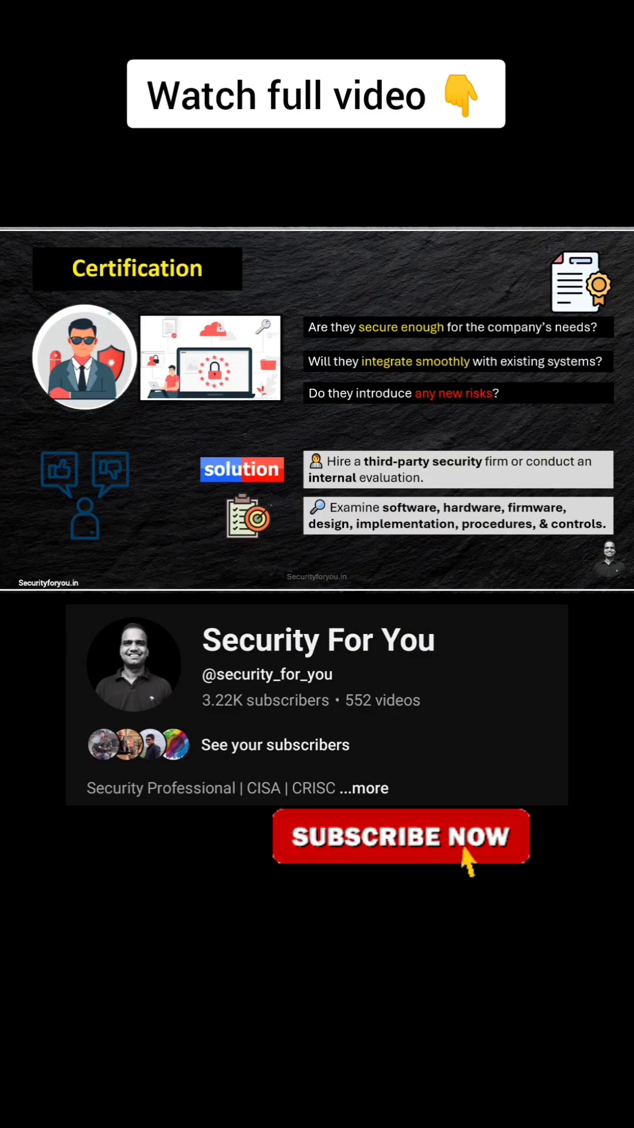